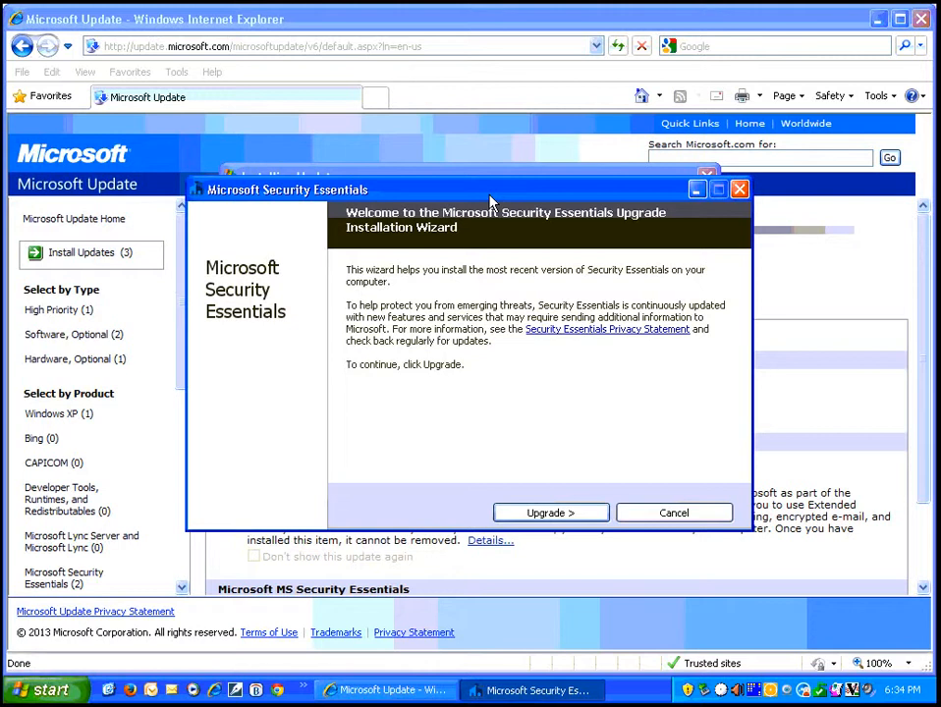
pyautogui.moveTo(417, 206)
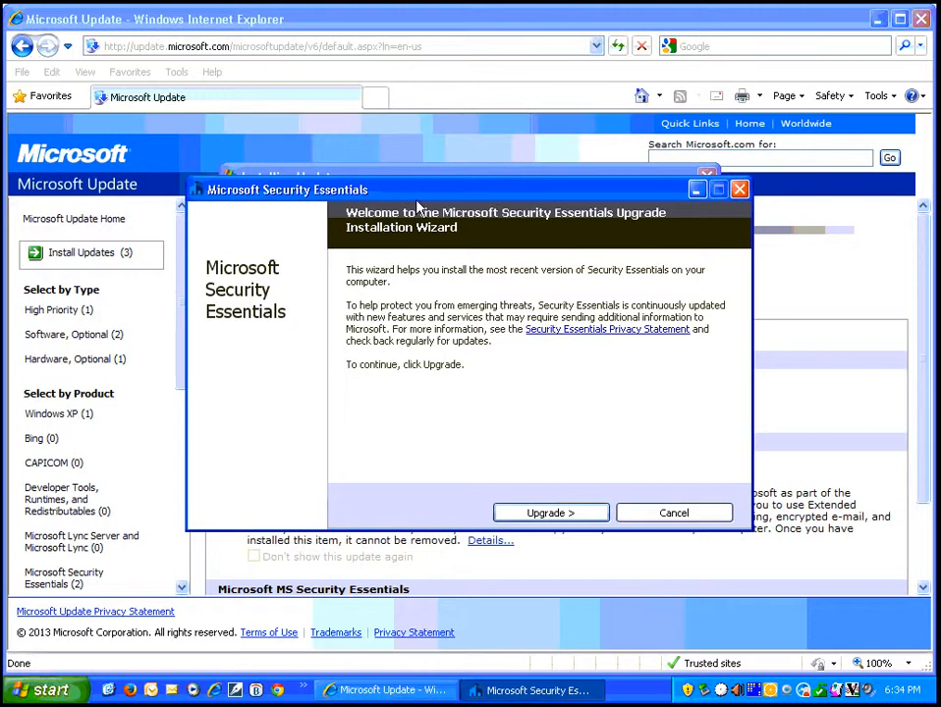
pyautogui.moveTo(487, 511)
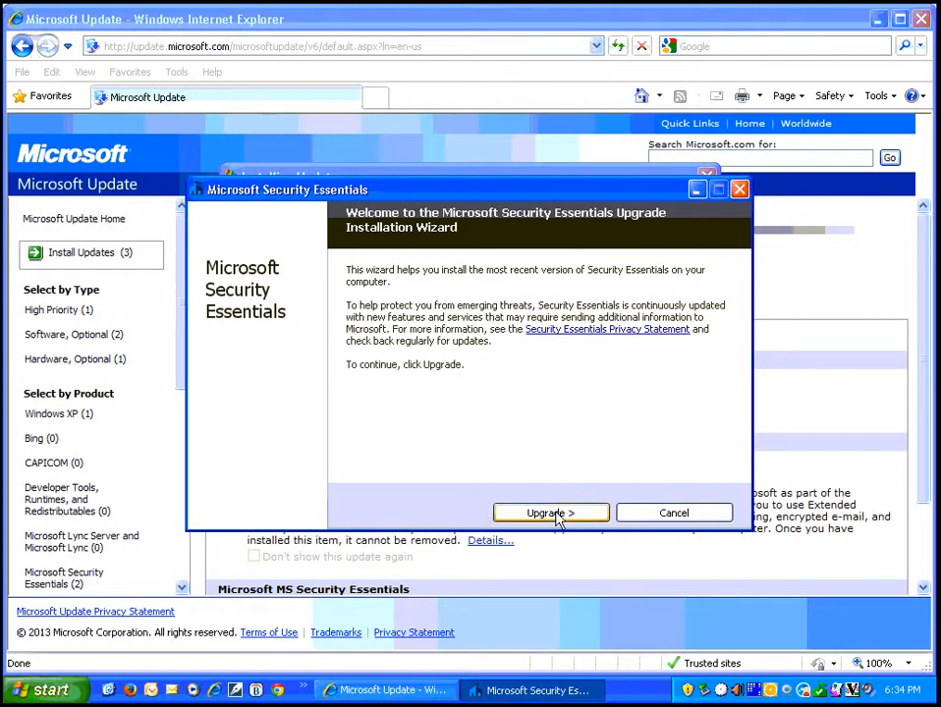
# Start the Security Essentials upgrade and accept the software license terms after reviewing them.
pyautogui.click(550, 513)
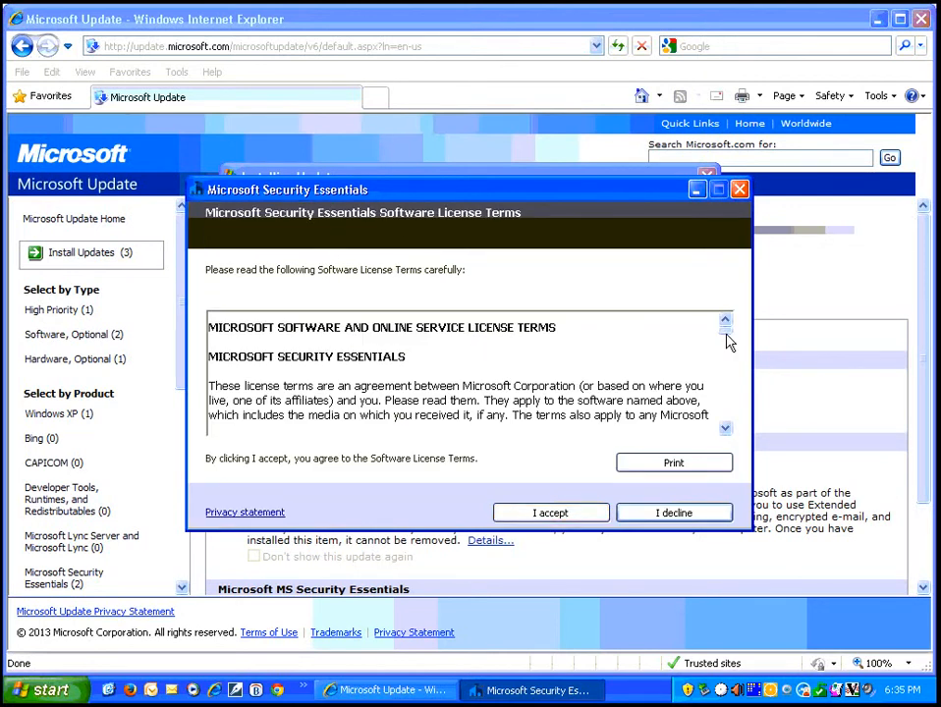
pyautogui.scroll(-3)
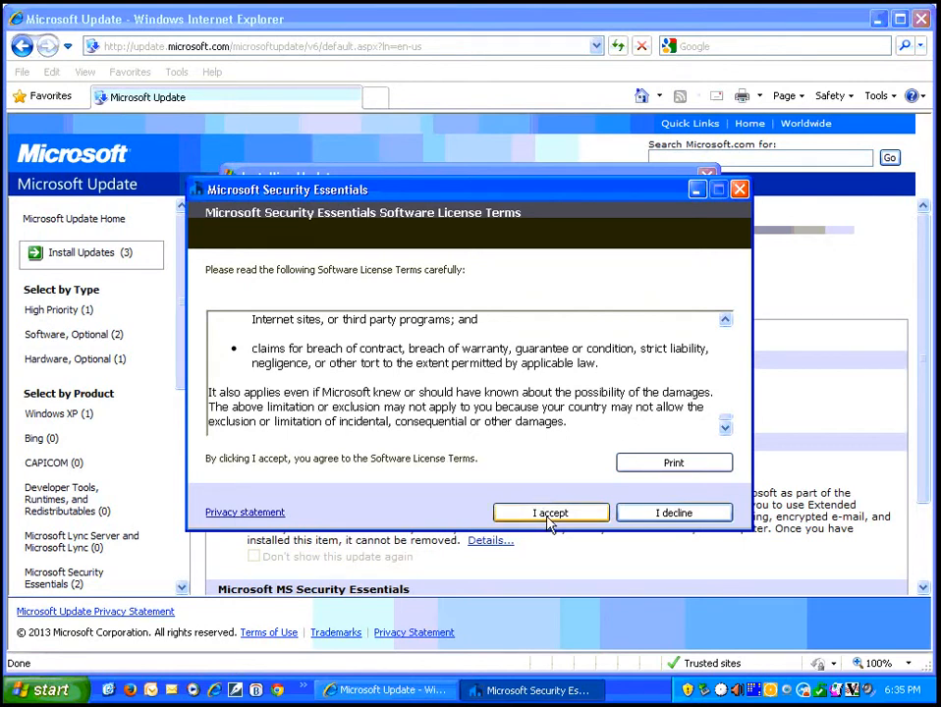
pyautogui.click(550, 512)
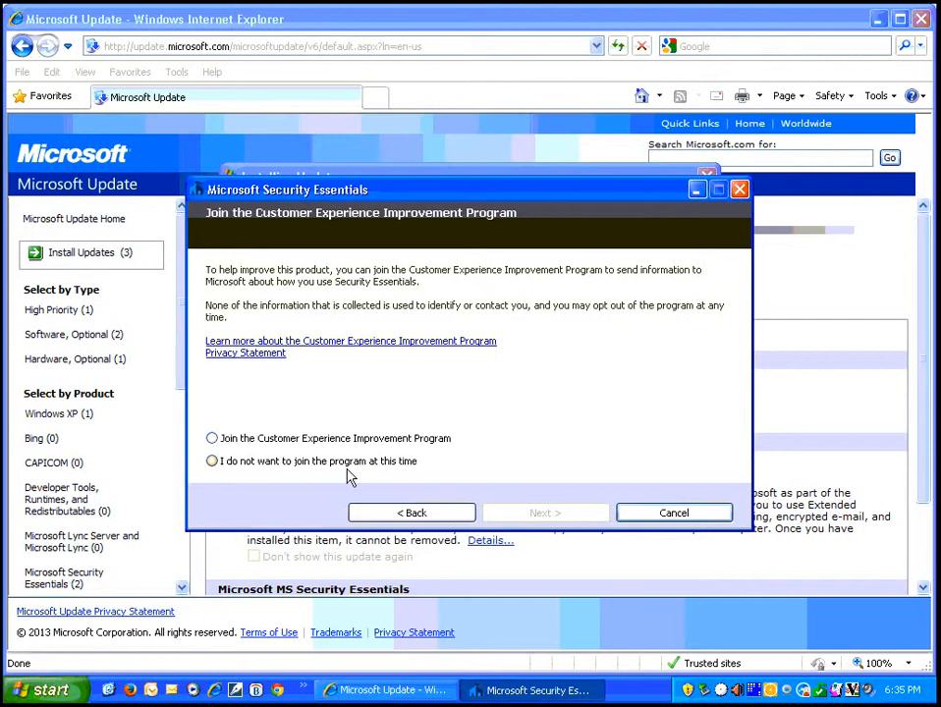
# Choose 'I do not want to join the program at this time' and continue past the CEIP page.
pyautogui.click(212, 460)
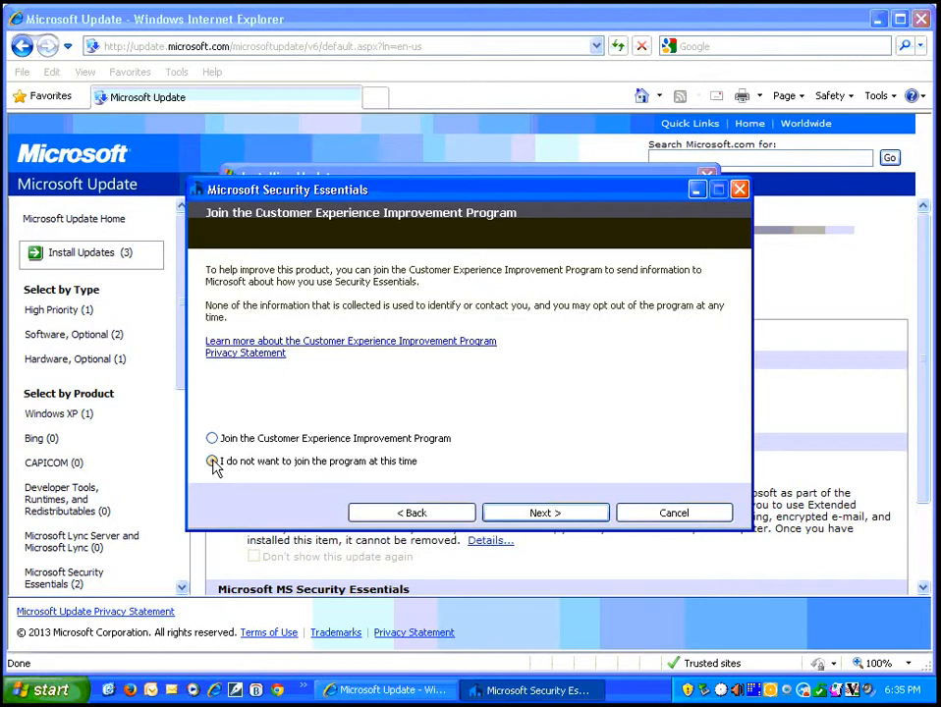
pyautogui.click(212, 462)
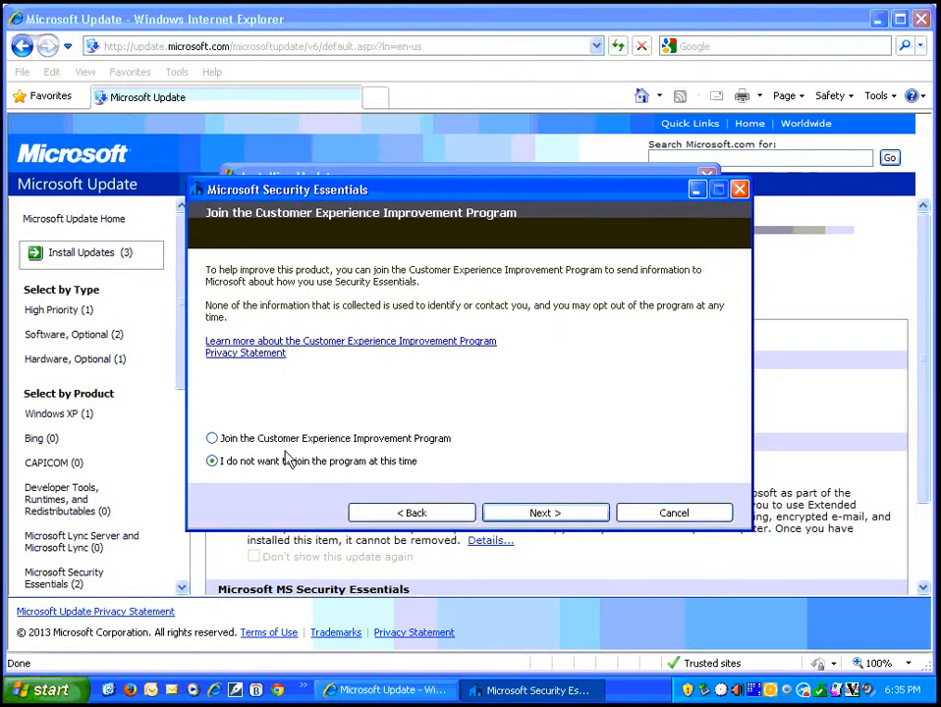
pyautogui.moveTo(303, 457)
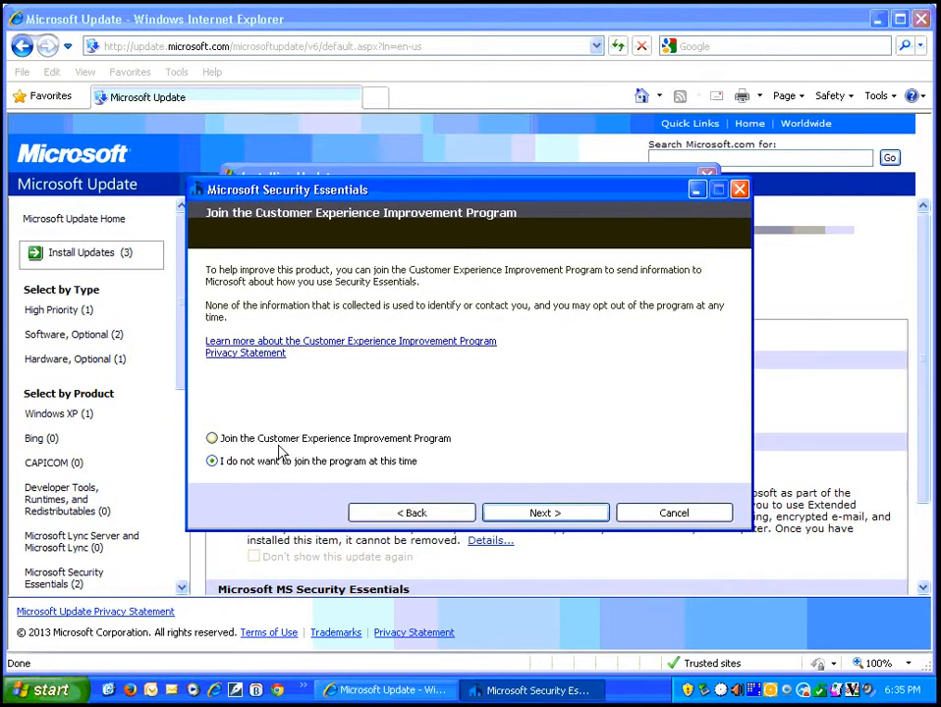
pyautogui.moveTo(383, 456)
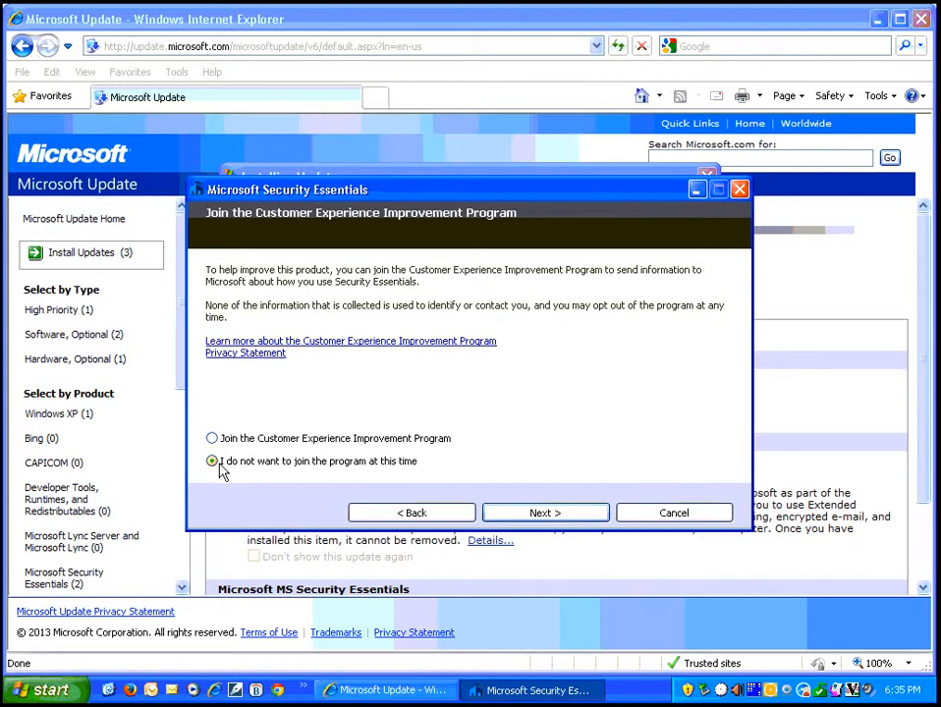
pyautogui.moveTo(354, 471)
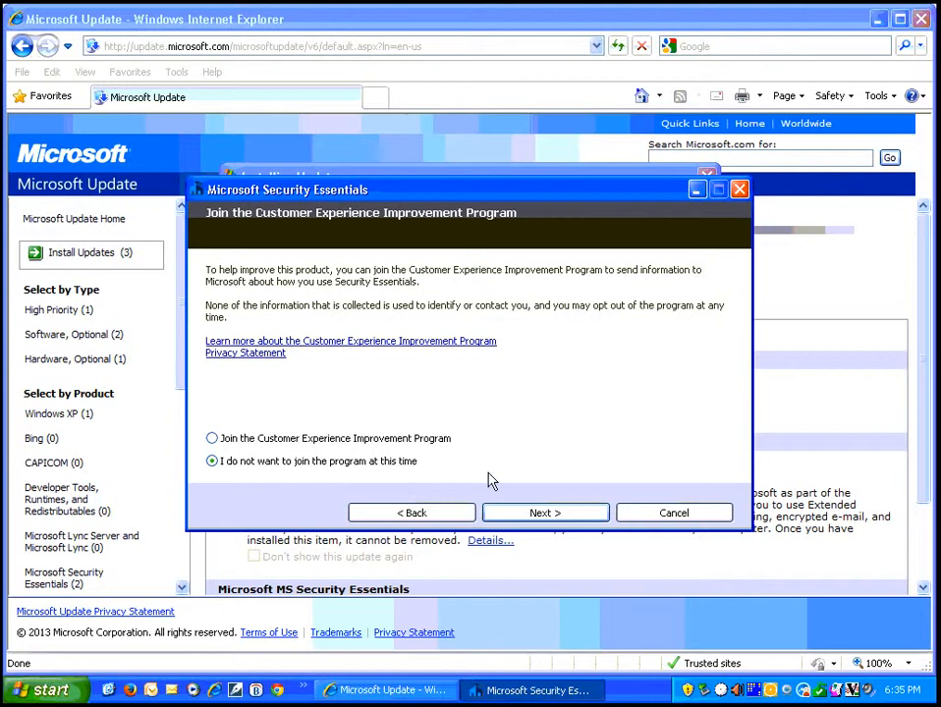
pyautogui.click(546, 513)
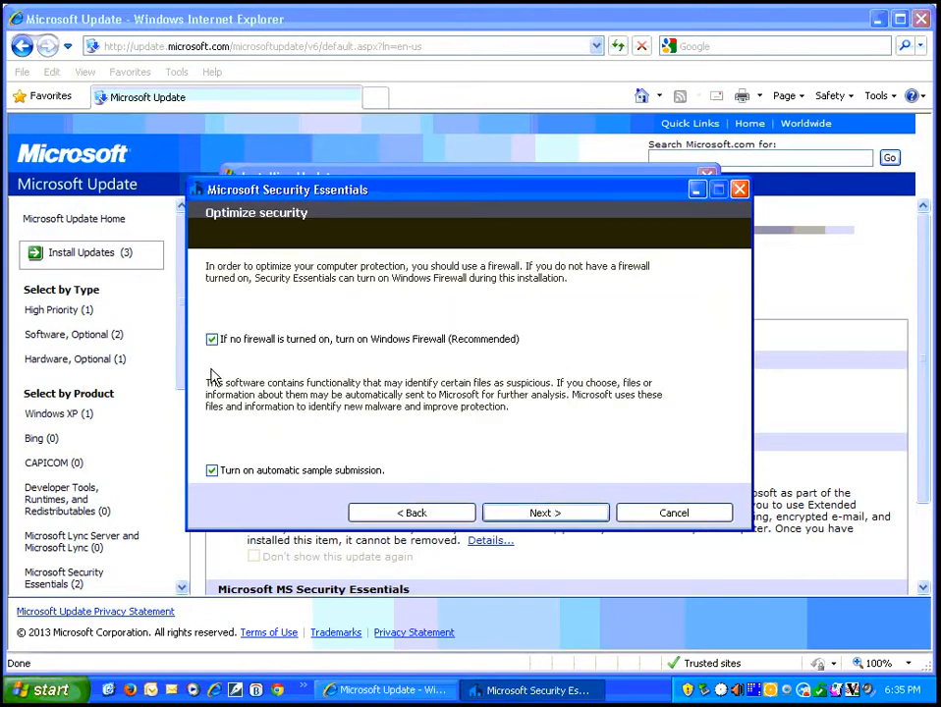
pyautogui.moveTo(303, 350)
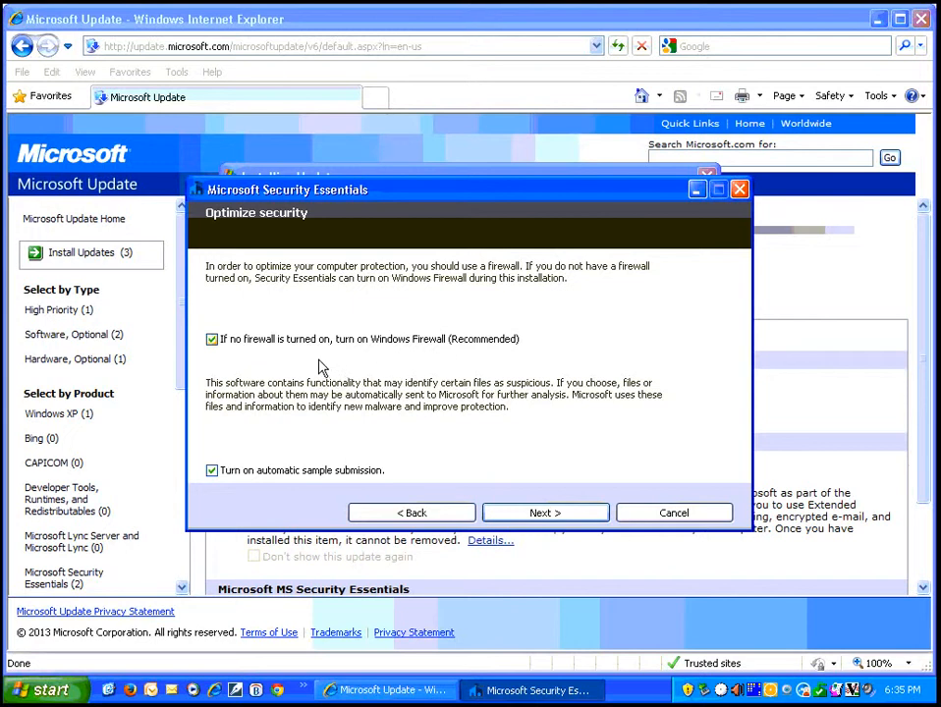
pyautogui.moveTo(381, 363)
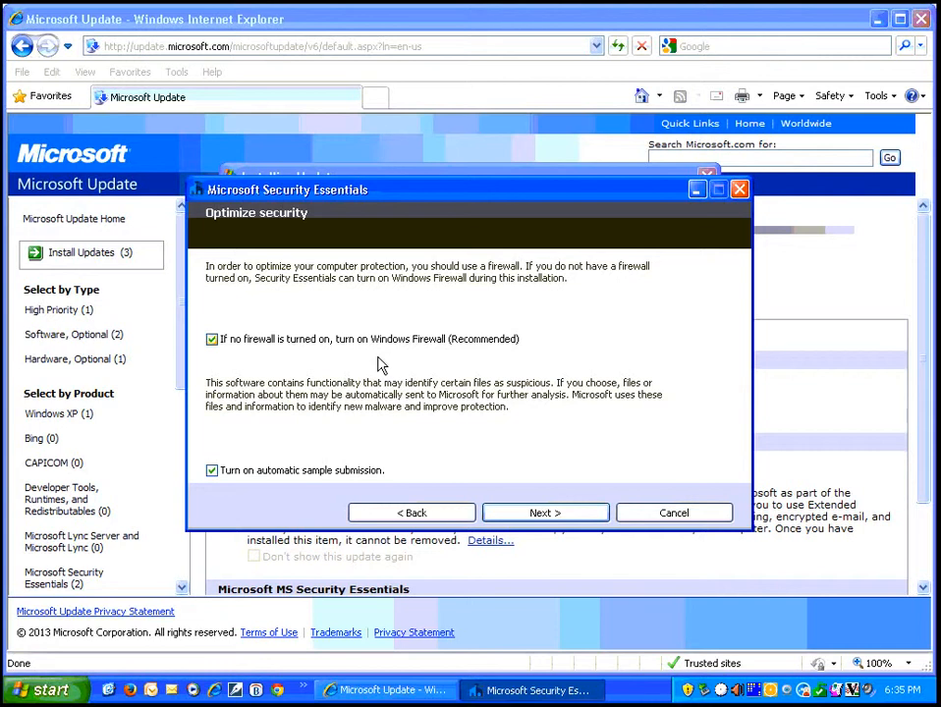
pyautogui.moveTo(212, 369)
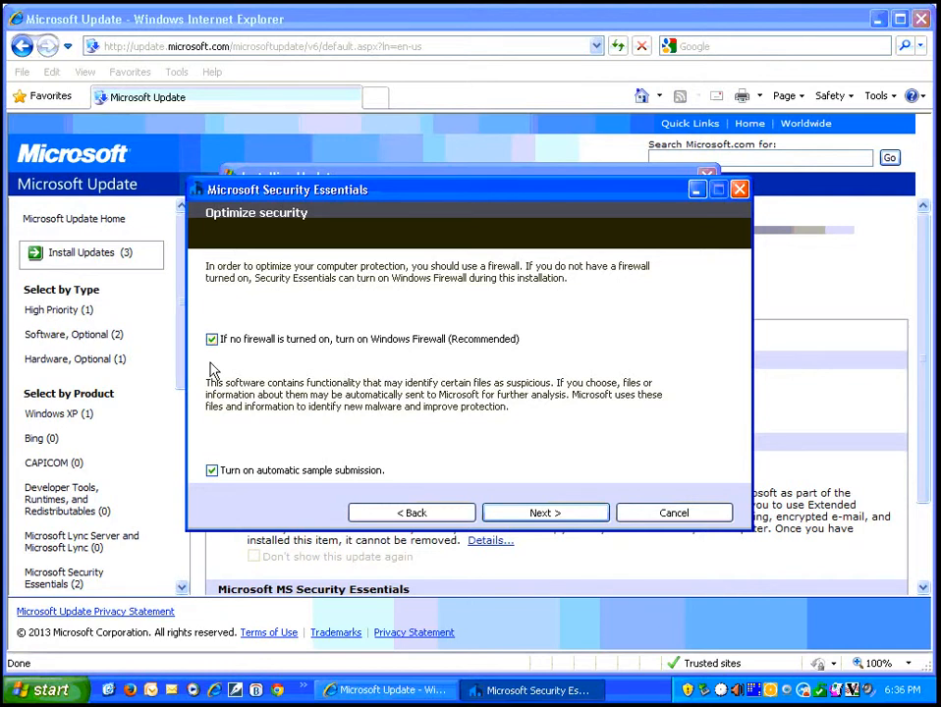
pyautogui.moveTo(247, 470)
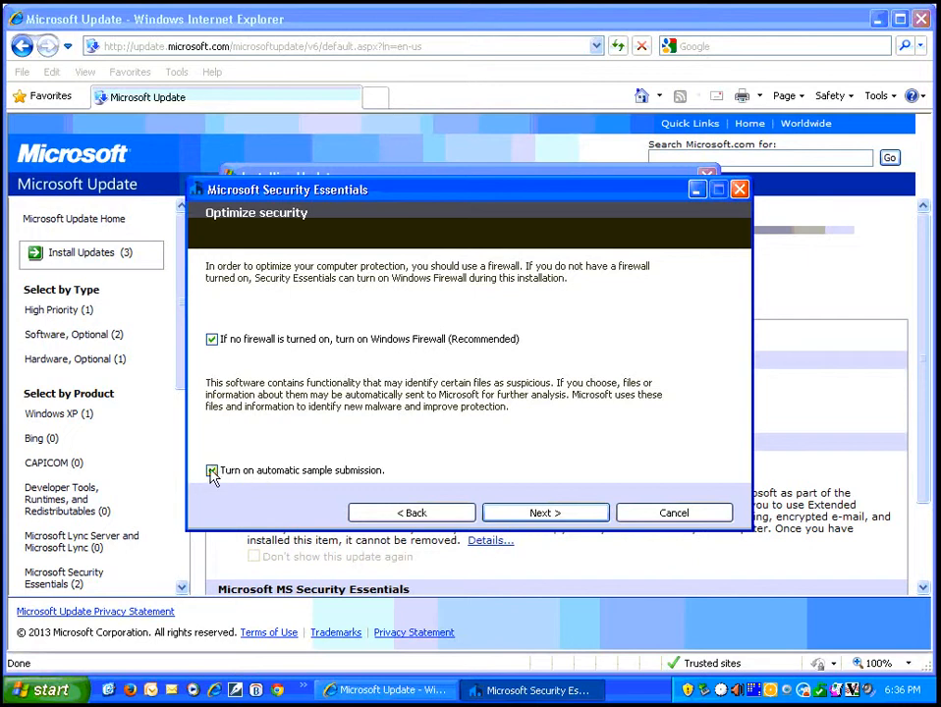
# Uncheck 'Turn on automatic sample submission', leaving the Windows Firewall option checked.
pyautogui.click(213, 470)
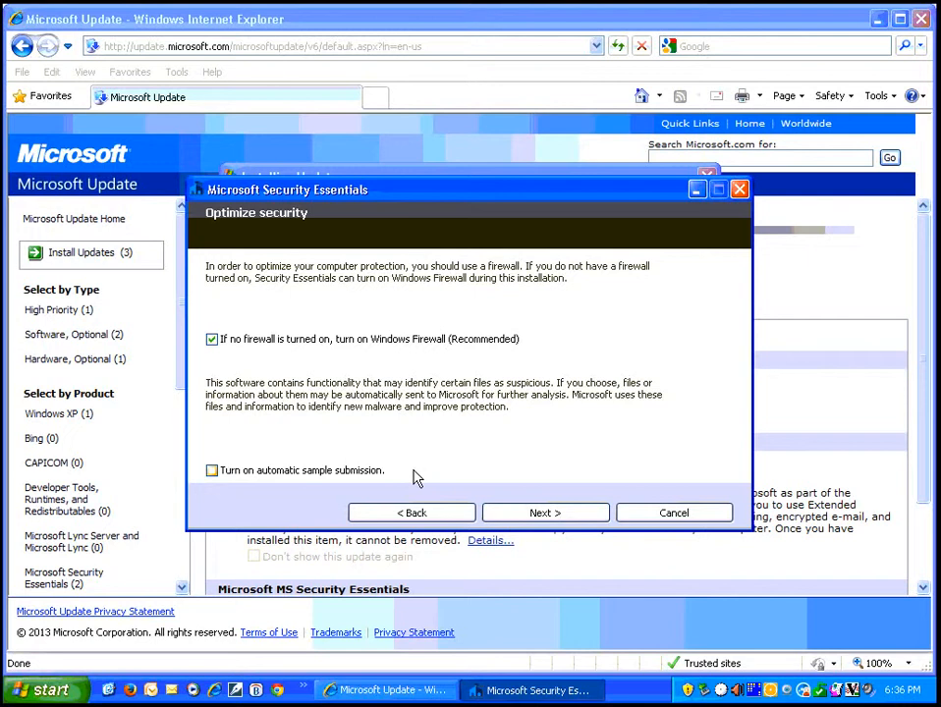
pyautogui.moveTo(544, 472)
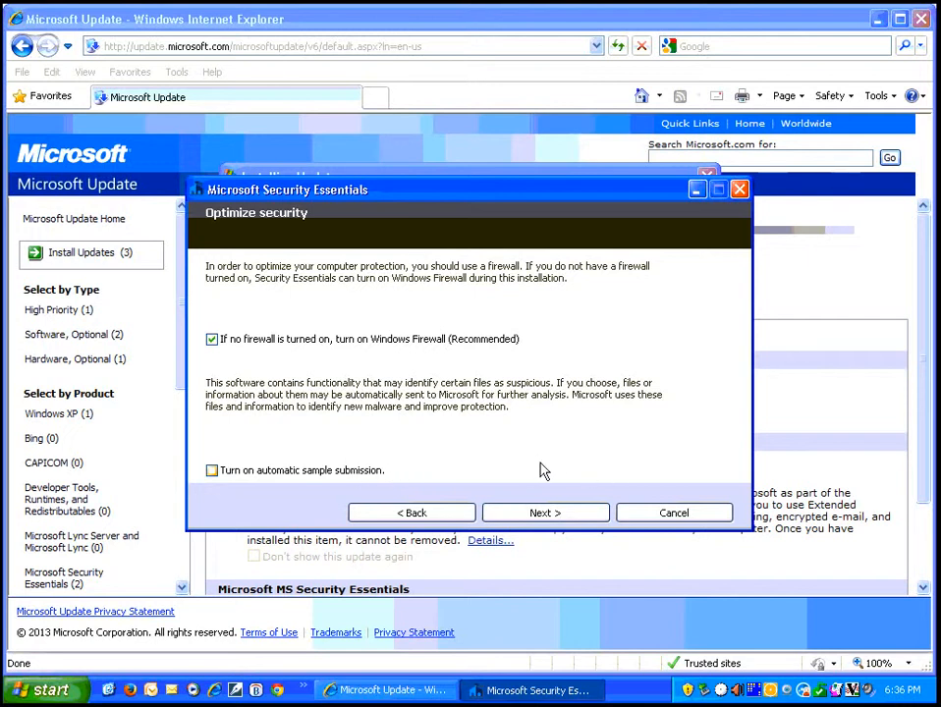
pyautogui.moveTo(312, 479)
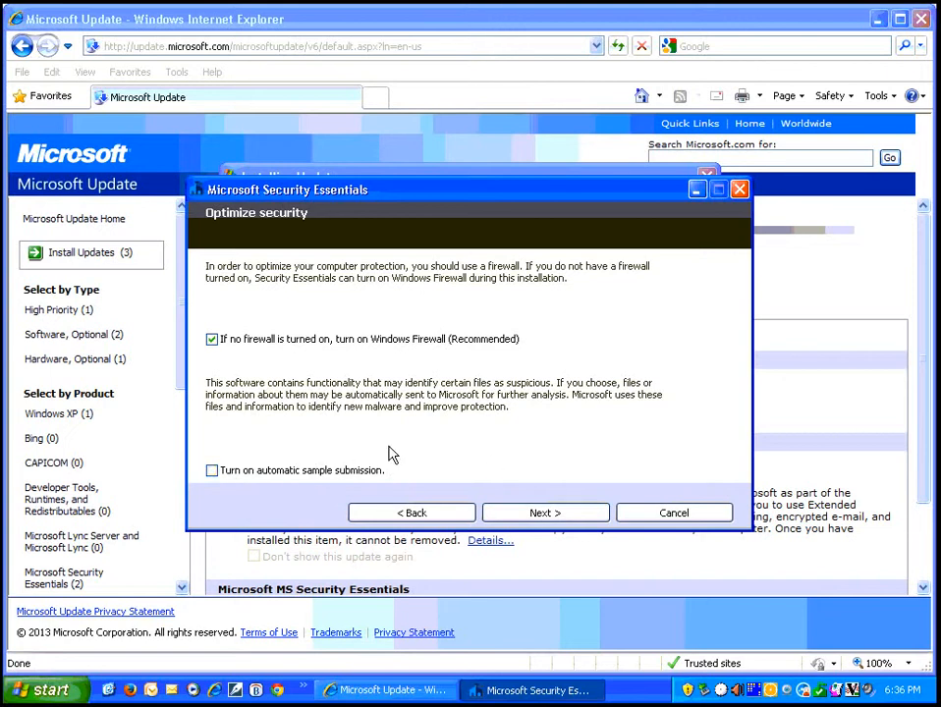
pyautogui.moveTo(395, 460)
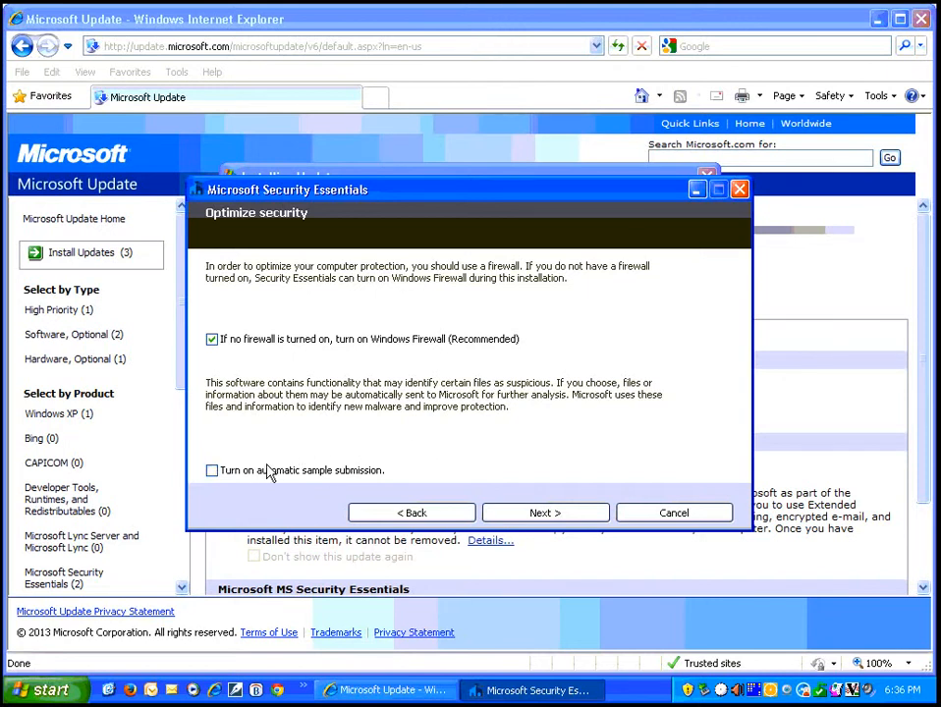
pyautogui.moveTo(283, 475)
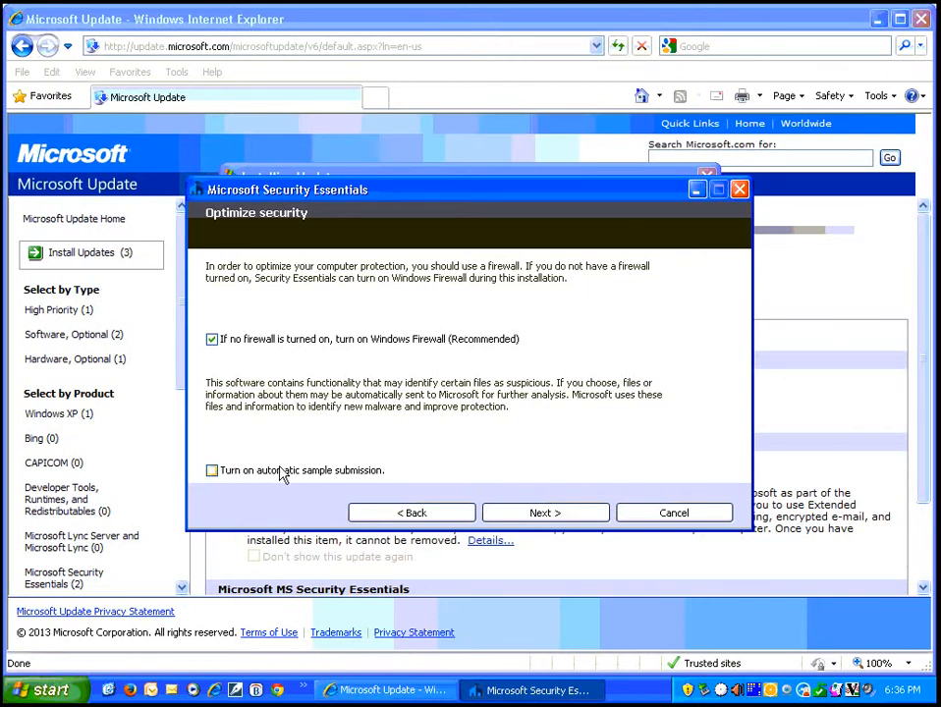
pyautogui.moveTo(546, 512)
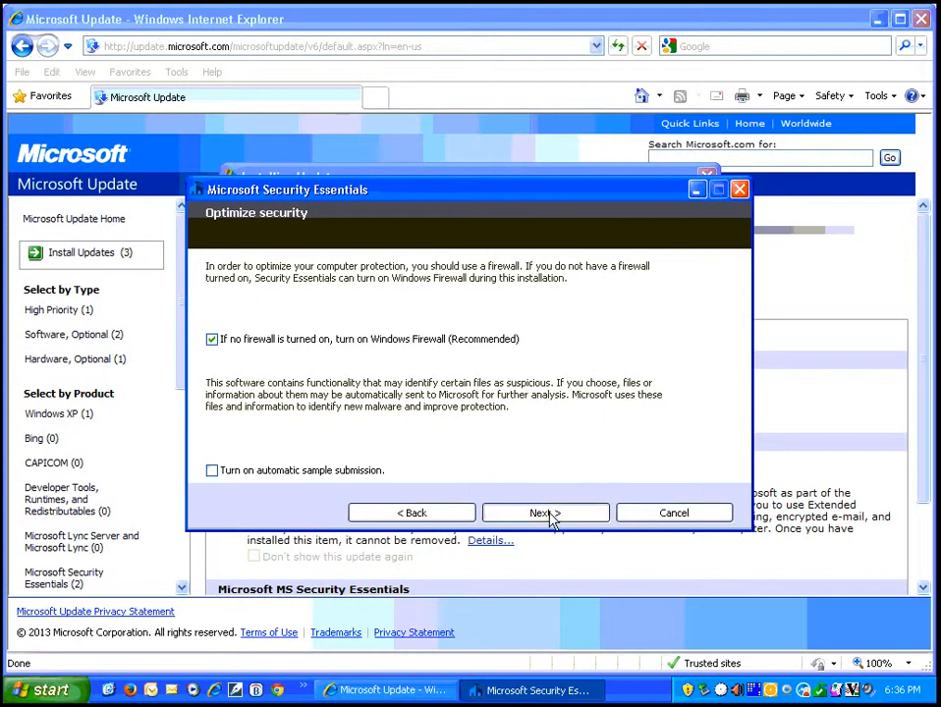
# Install the upgrade and finish the wizard, leaving remaining updates downloading.
pyautogui.click(546, 513)
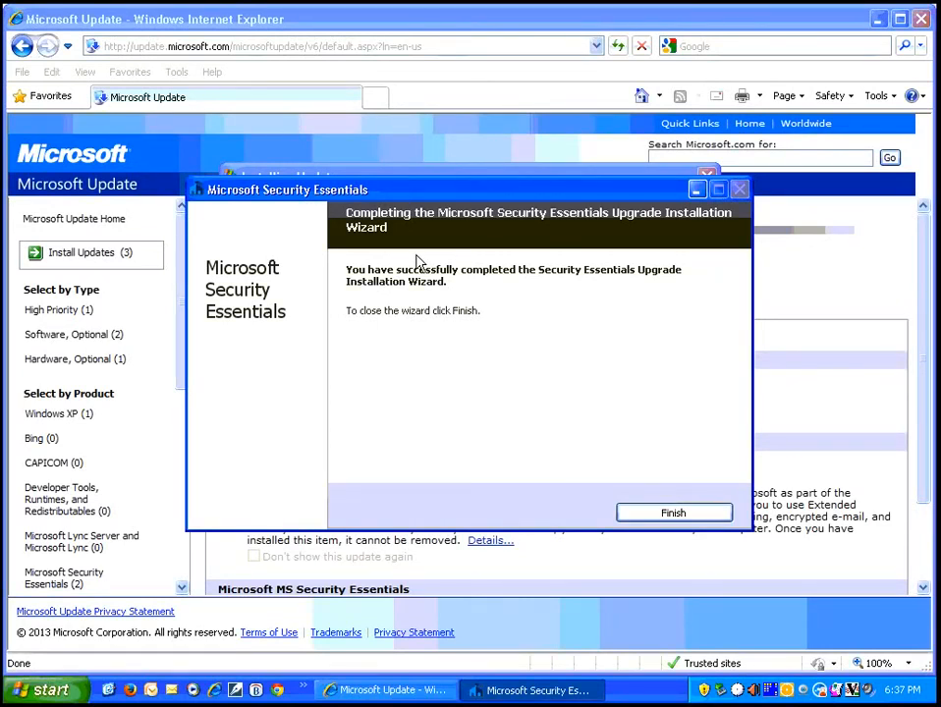
pyautogui.moveTo(621, 477)
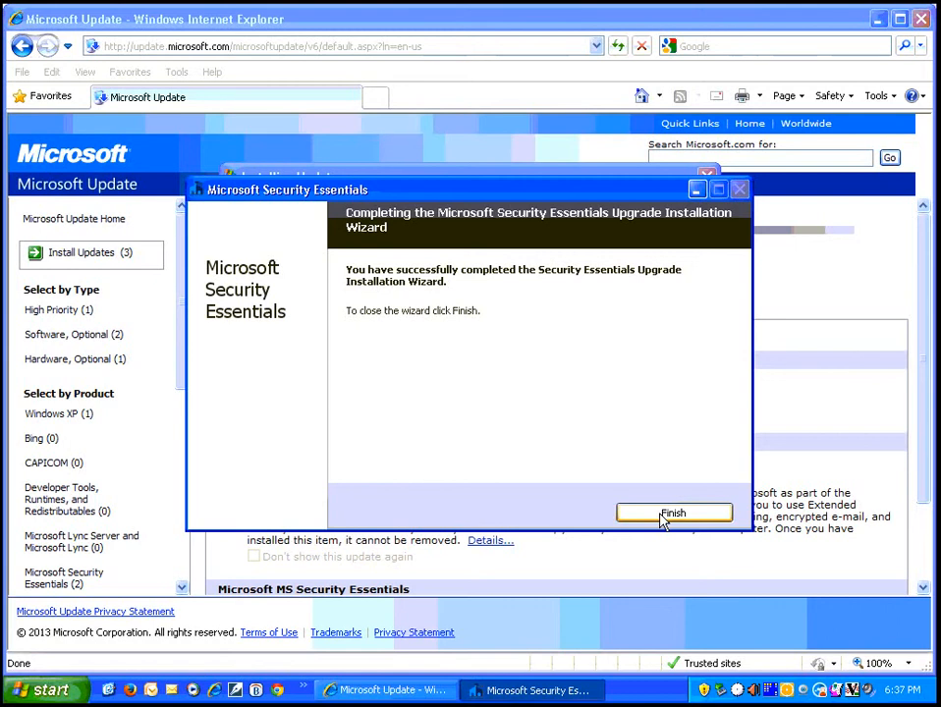
pyautogui.click(674, 513)
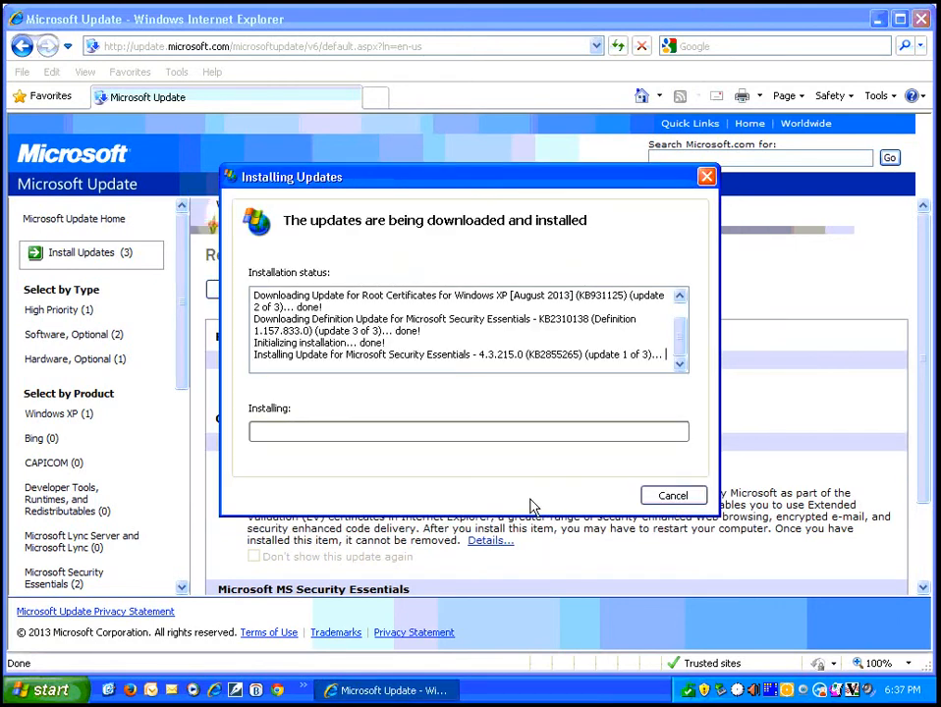